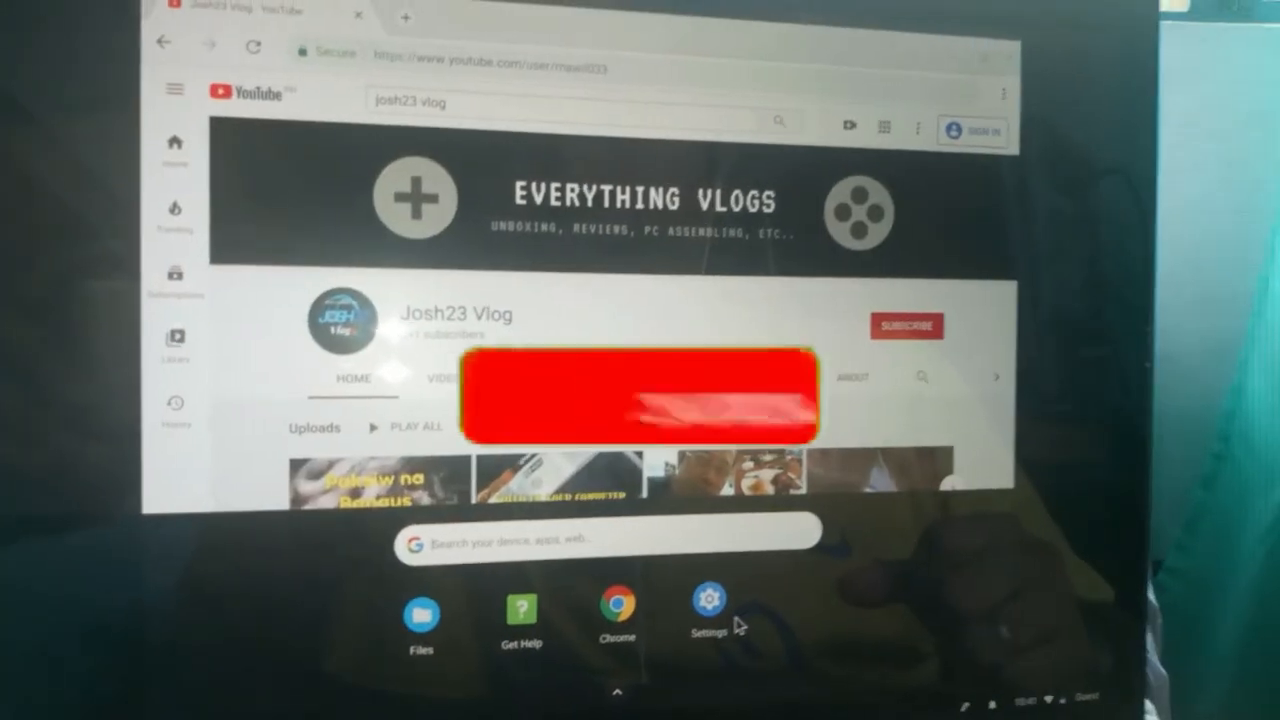
{"action": "left_click", "coordinate": [905, 326]}
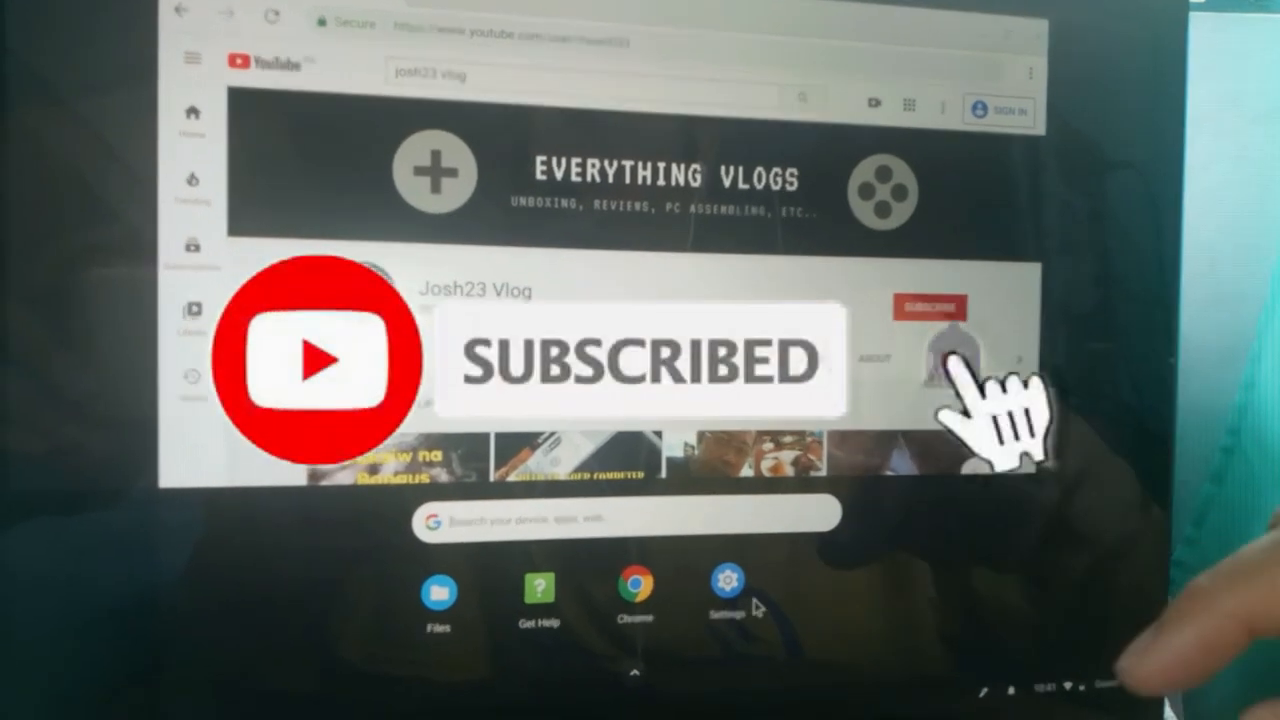